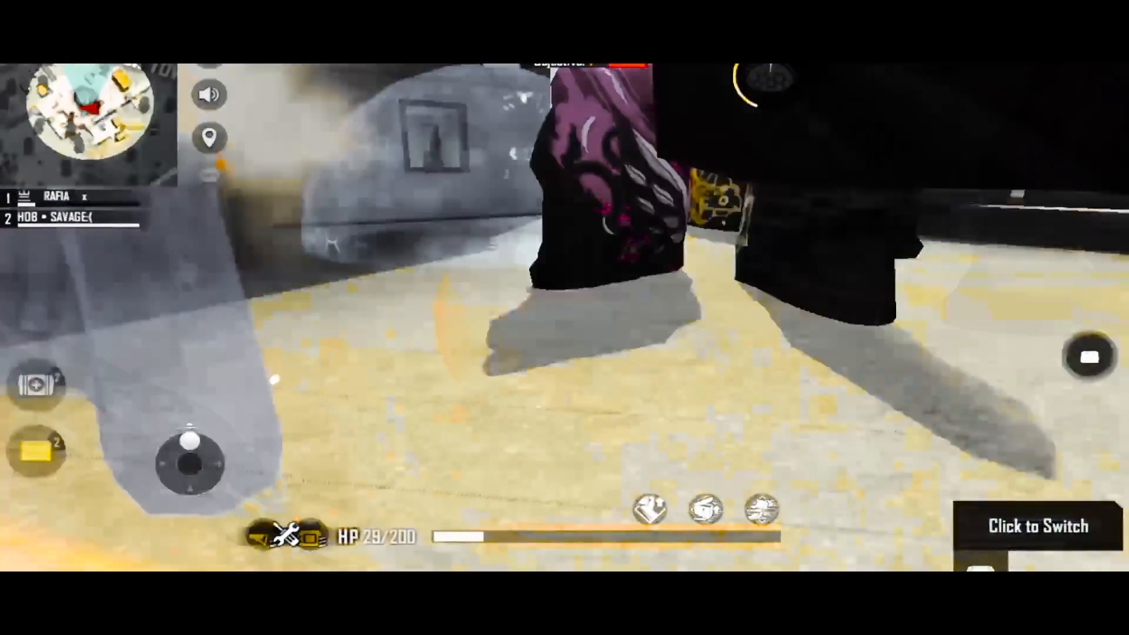
pyautogui.click(1039, 526)
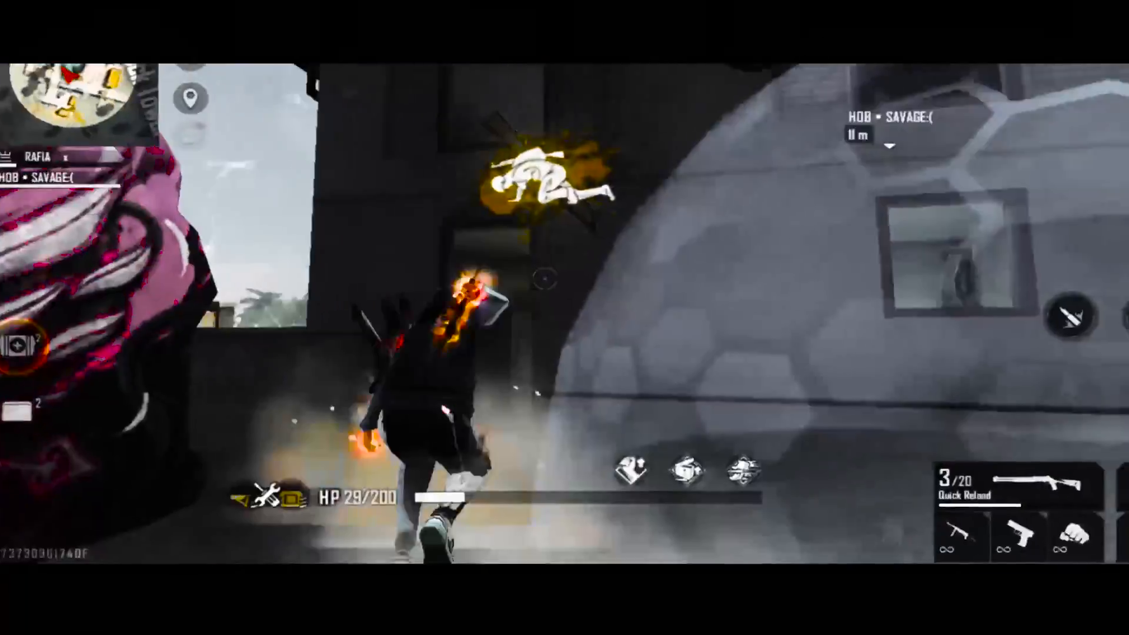